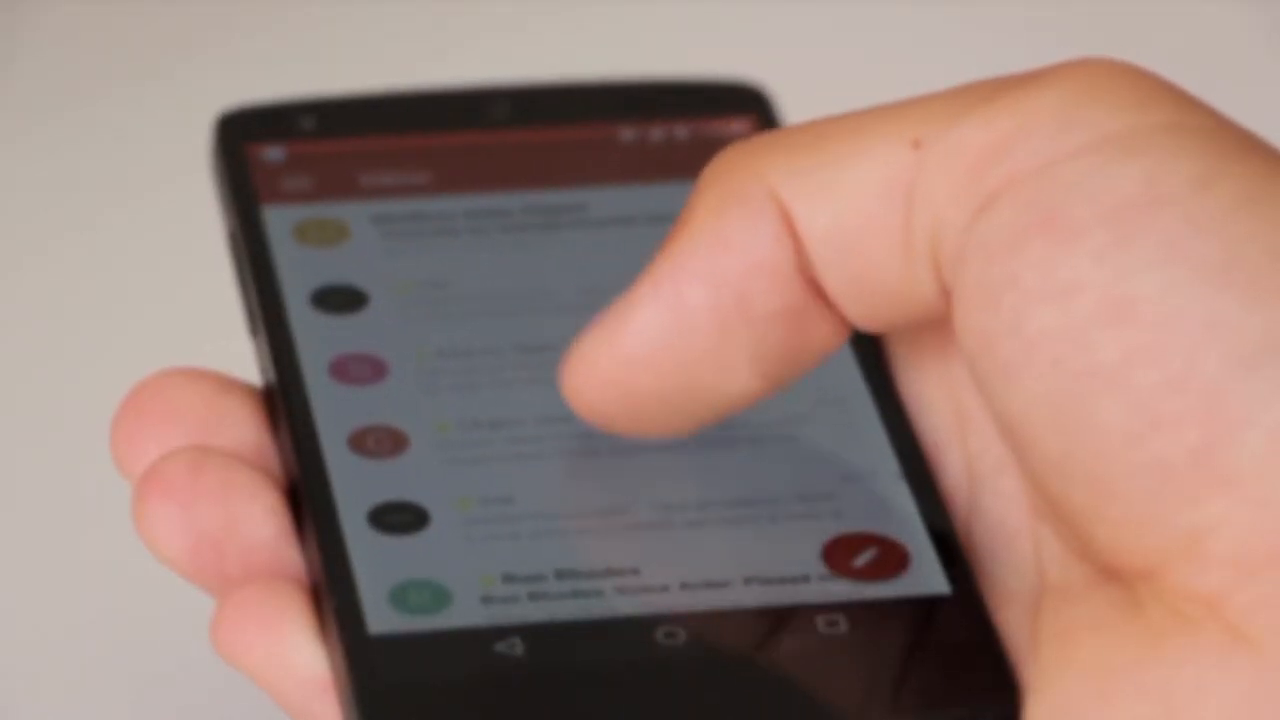
pyautogui.scroll(-3)
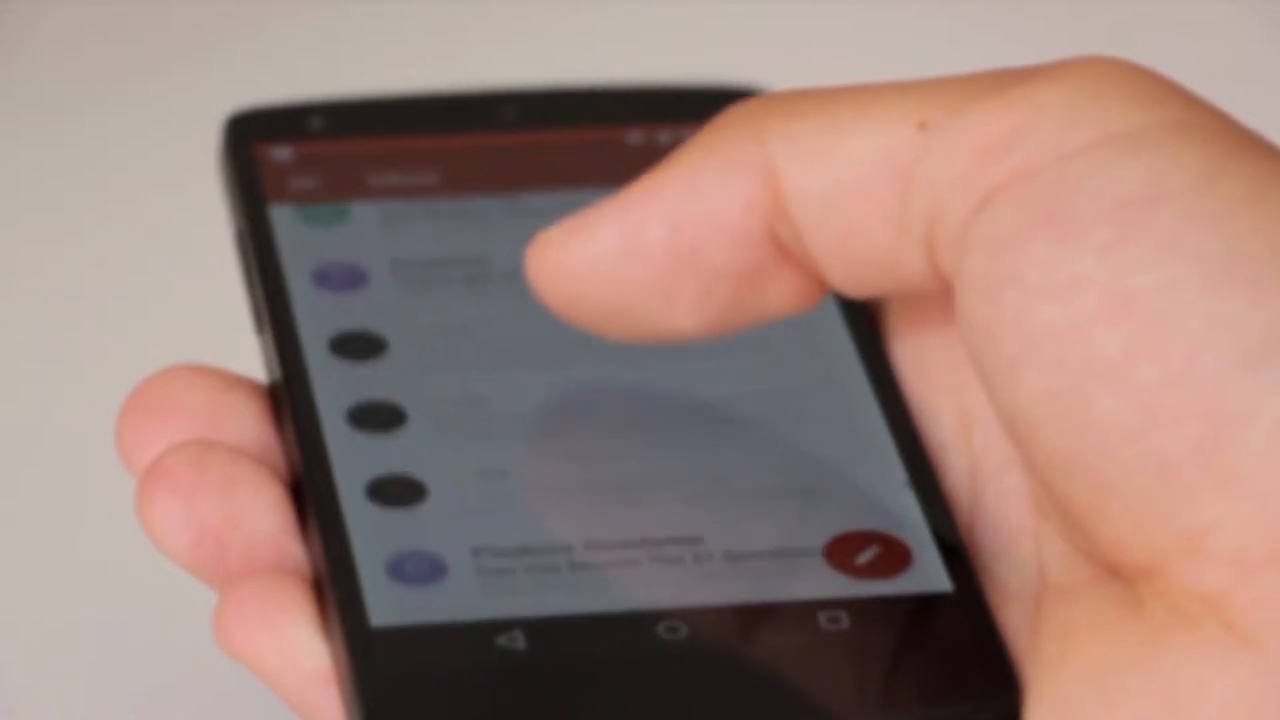
pyautogui.scroll(-3)
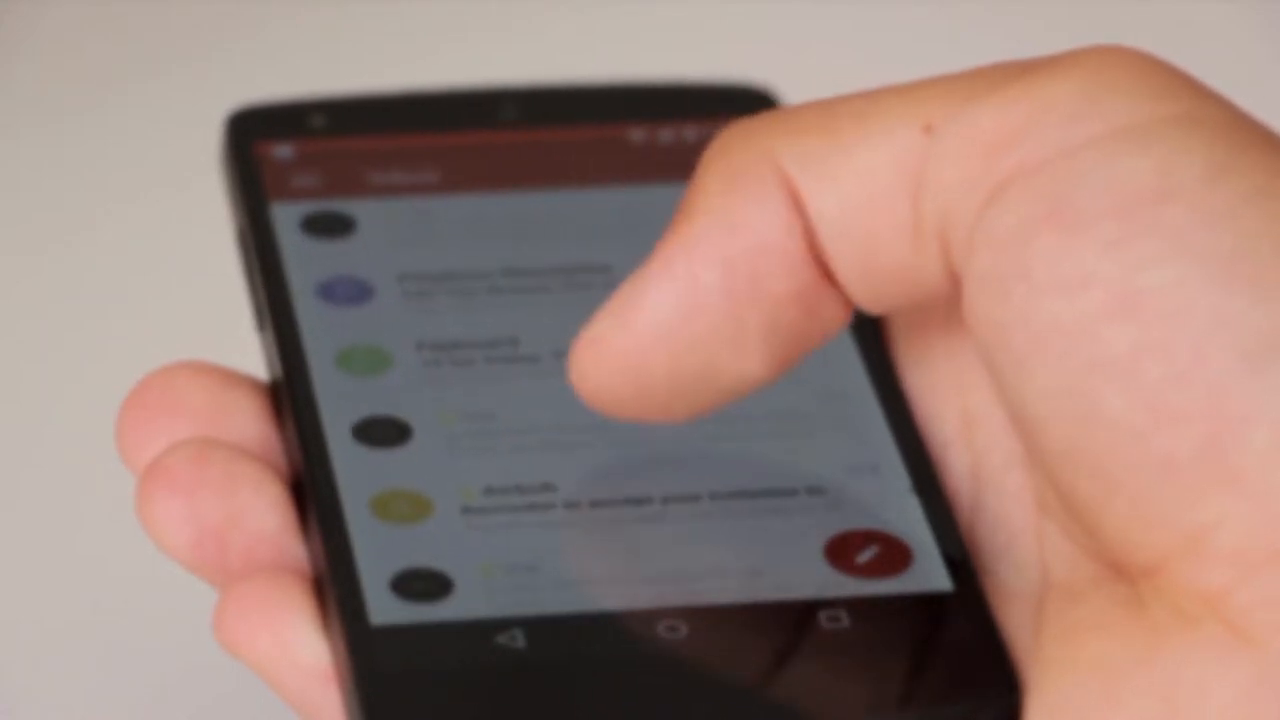